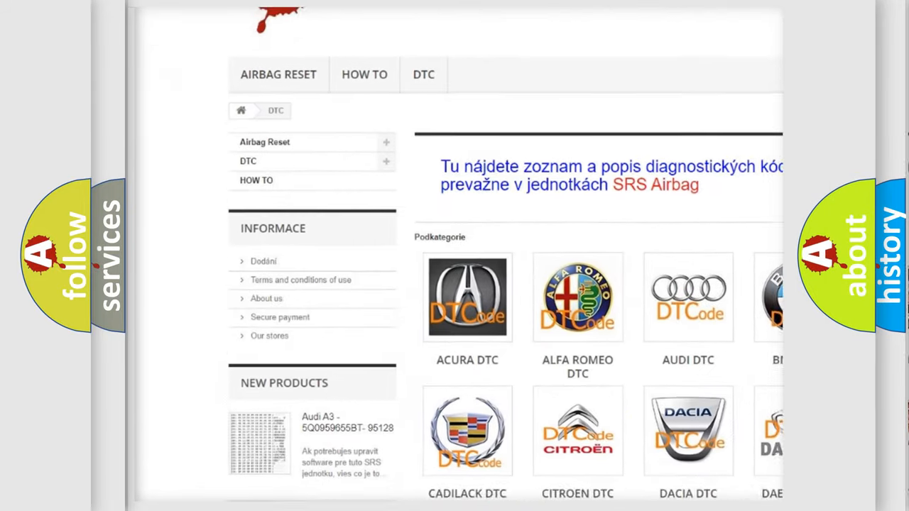
scroll(down, 3)
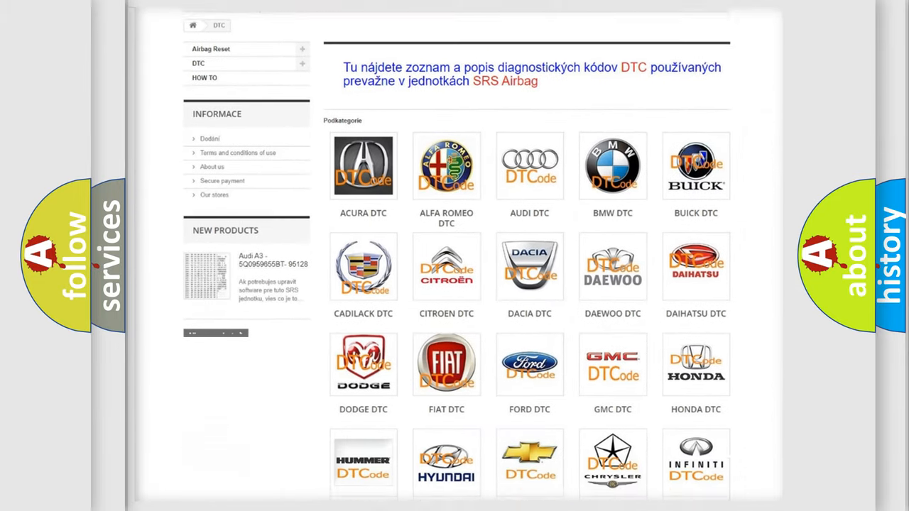
scroll(down, 3)
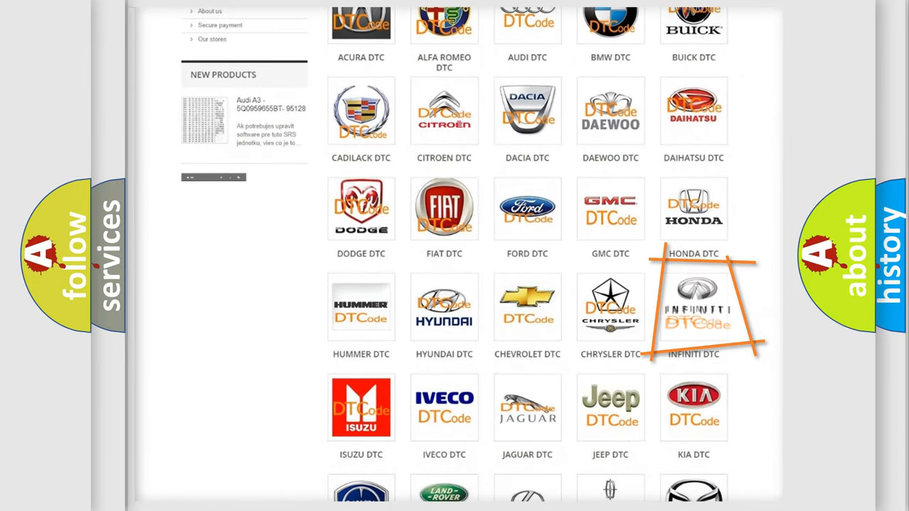